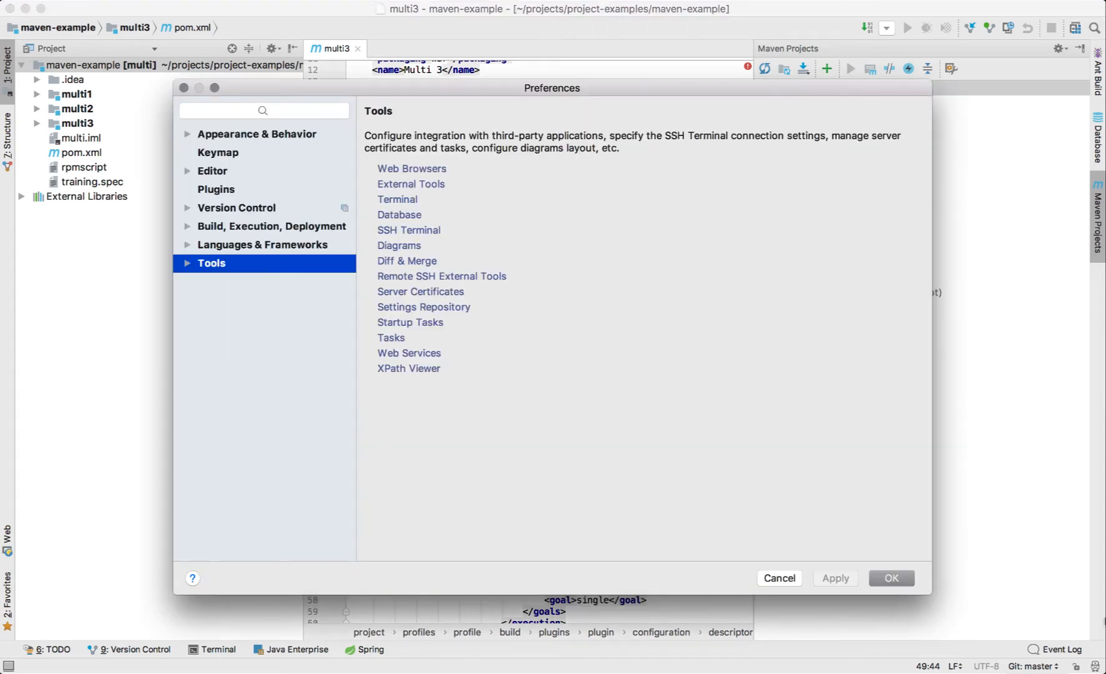
Search the installed plugins for 'jfr', which finds no matching plugin.
left_click(216, 189)
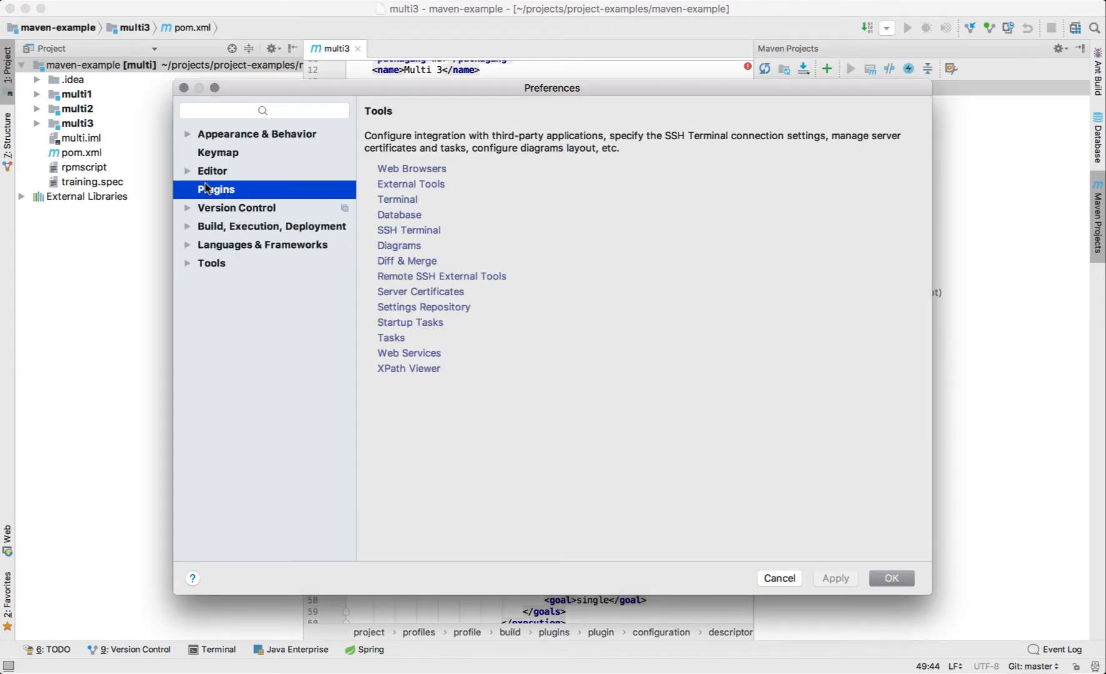
left_click(216, 188)
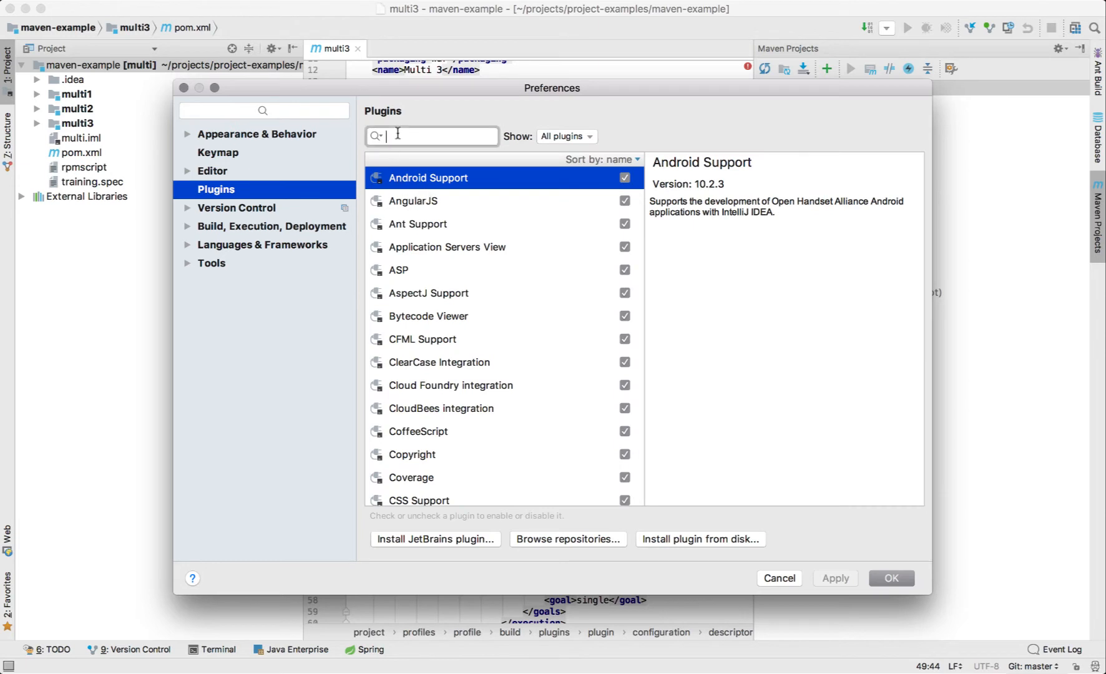
type("jfrog")
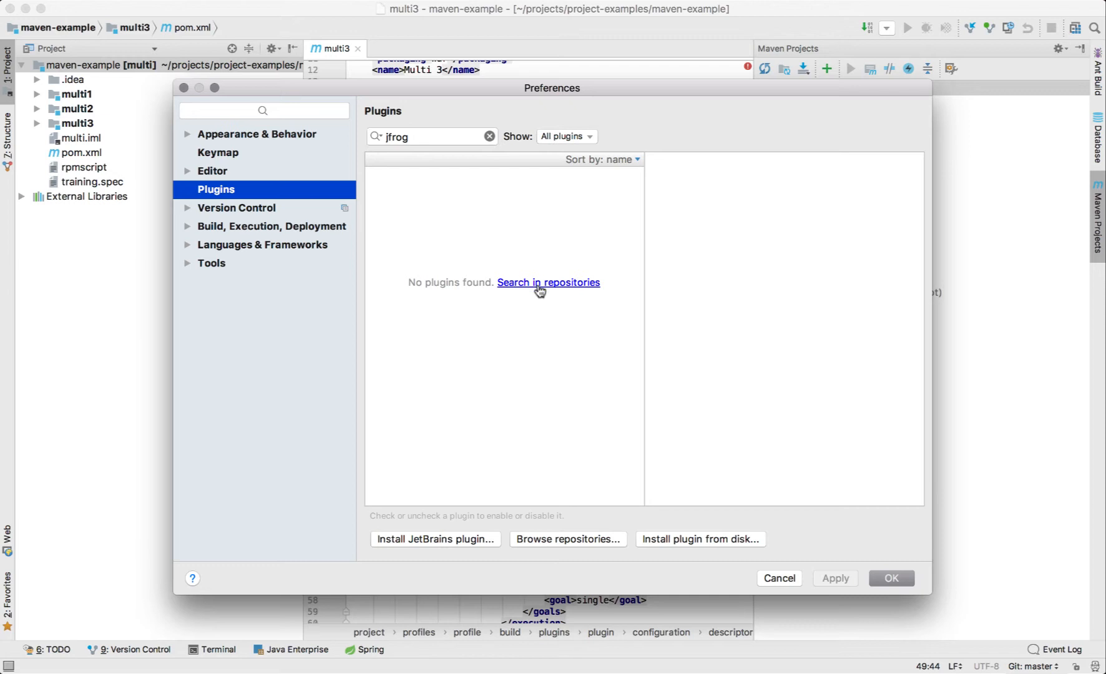
Install the JFrog plugin from the online repositories and restart the IDE.
left_click(549, 282)
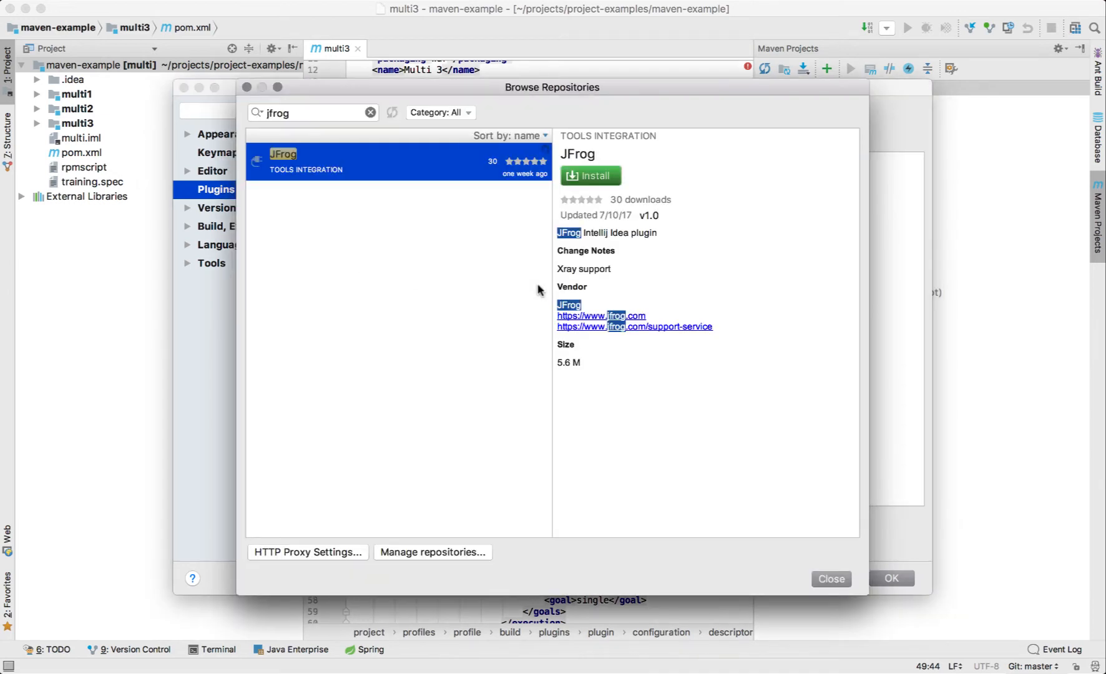
mouse_move(589, 176)
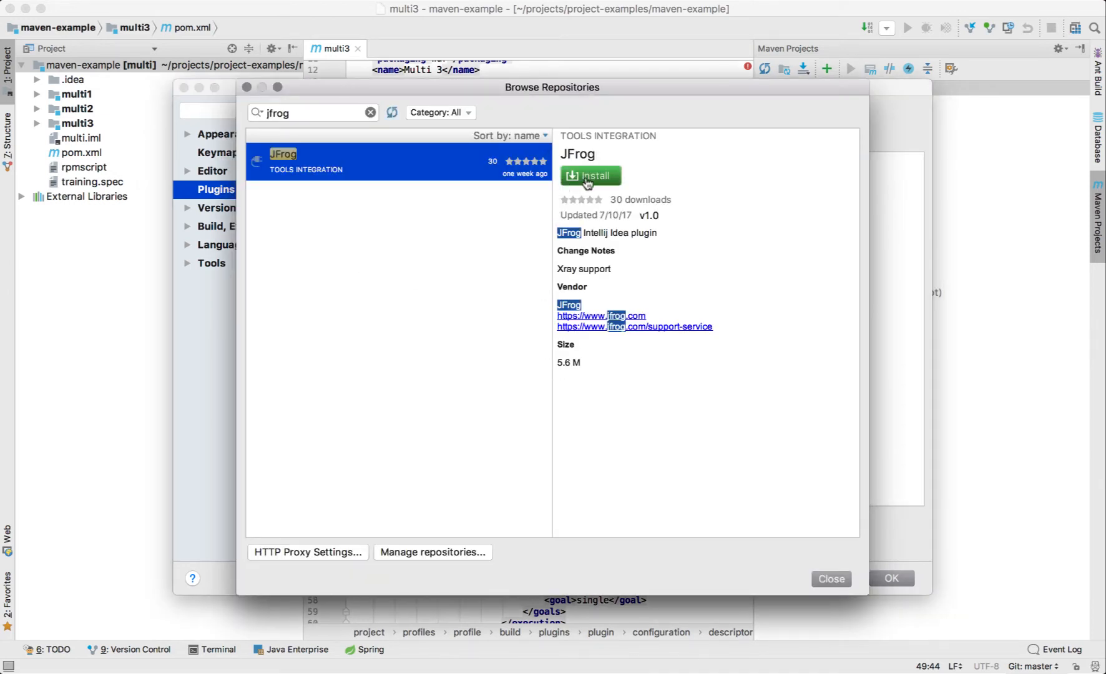
left_click(589, 176)
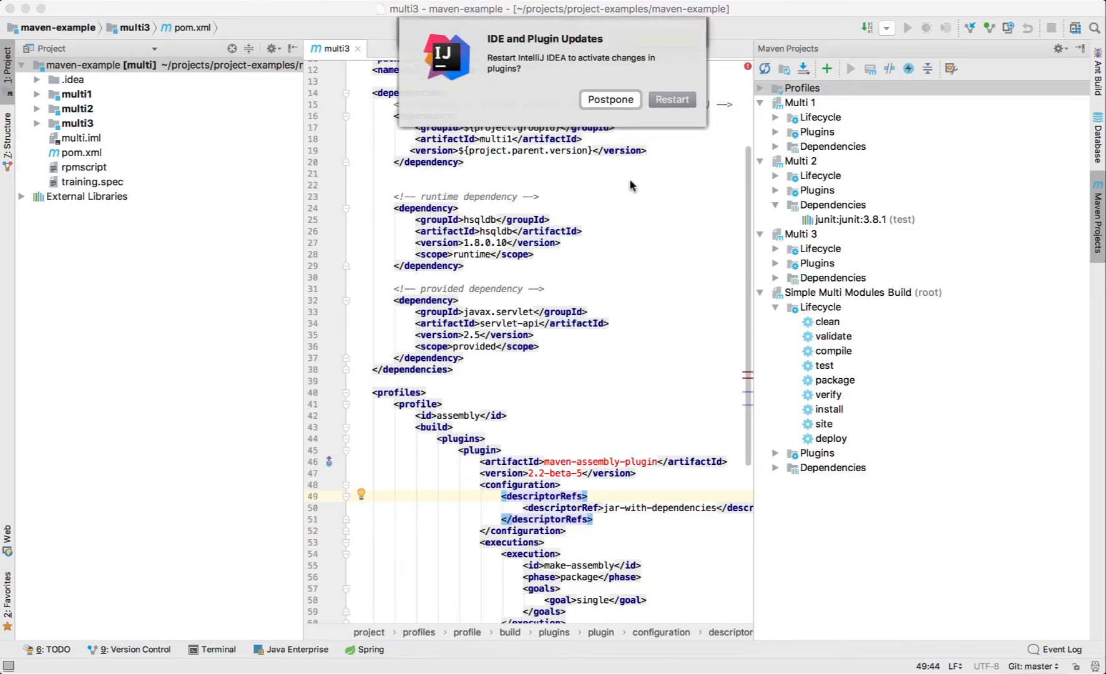
left_click(609, 100)
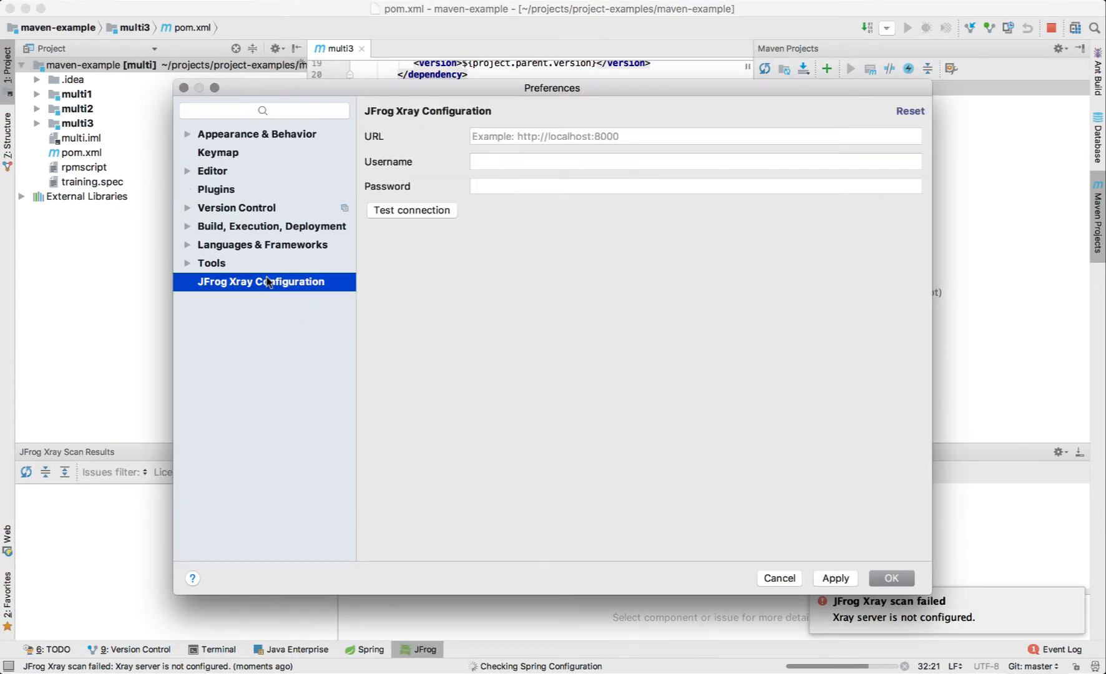
Enter the jfrog.local:8000 URL with admin credentials and test the Xray connection successfully.
type("http://jfrog.local:8000")
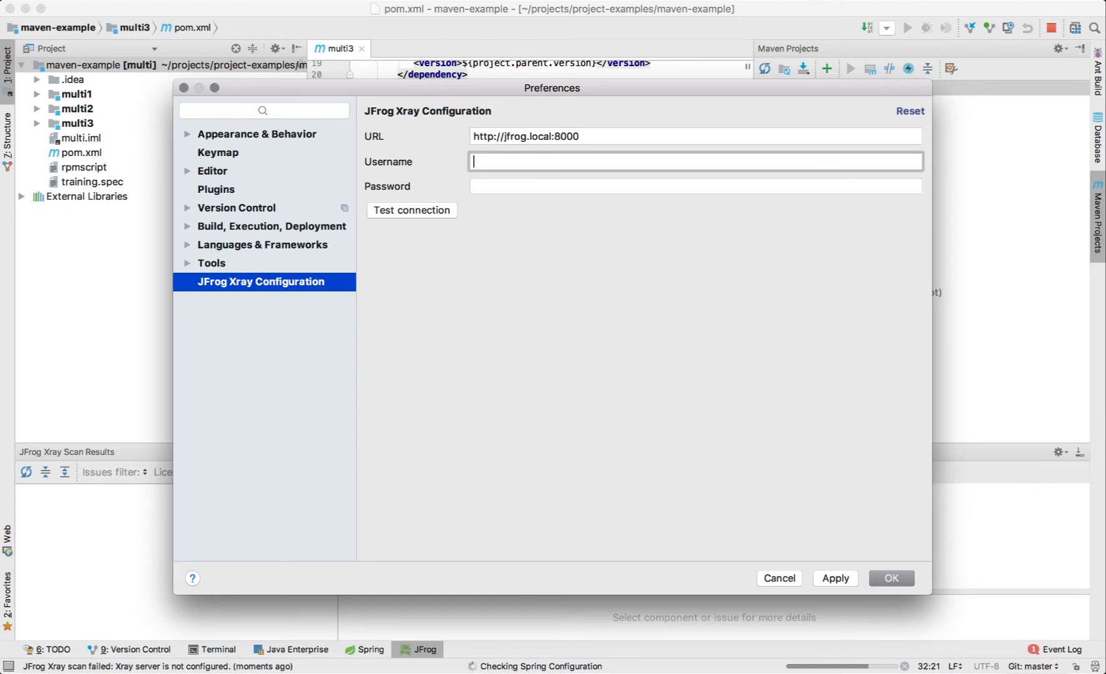
type("admin")
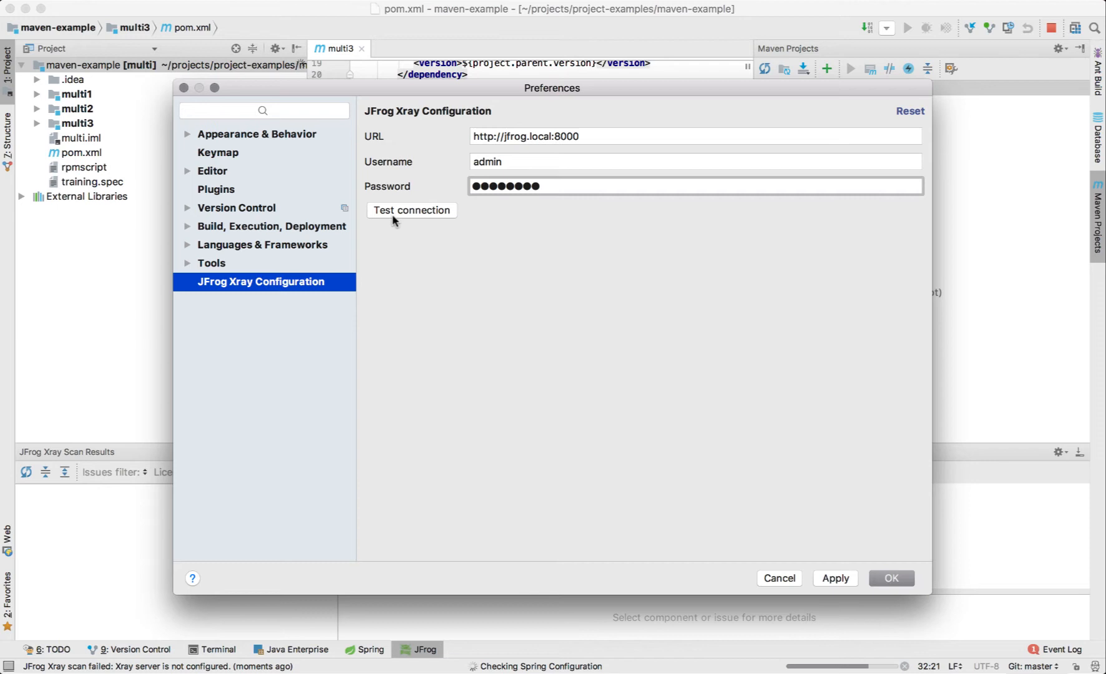
left_click(411, 210)
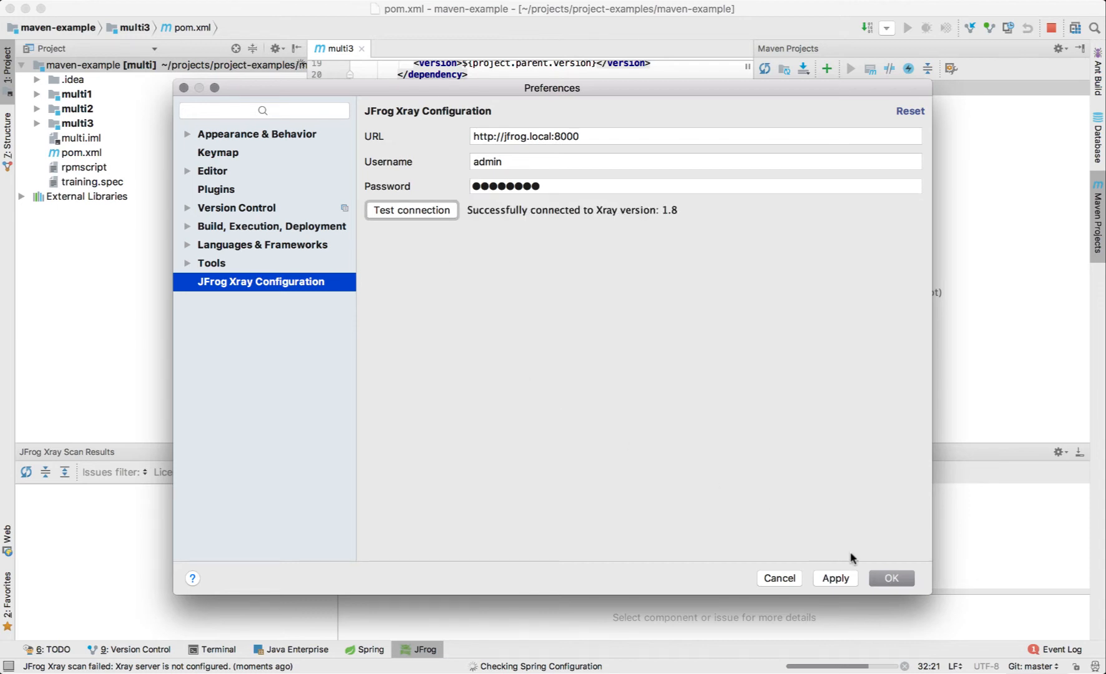
Save the Xray settings and view the junit:junit:jar:3.8.1:test component's details and licenses.
left_click(891, 578)
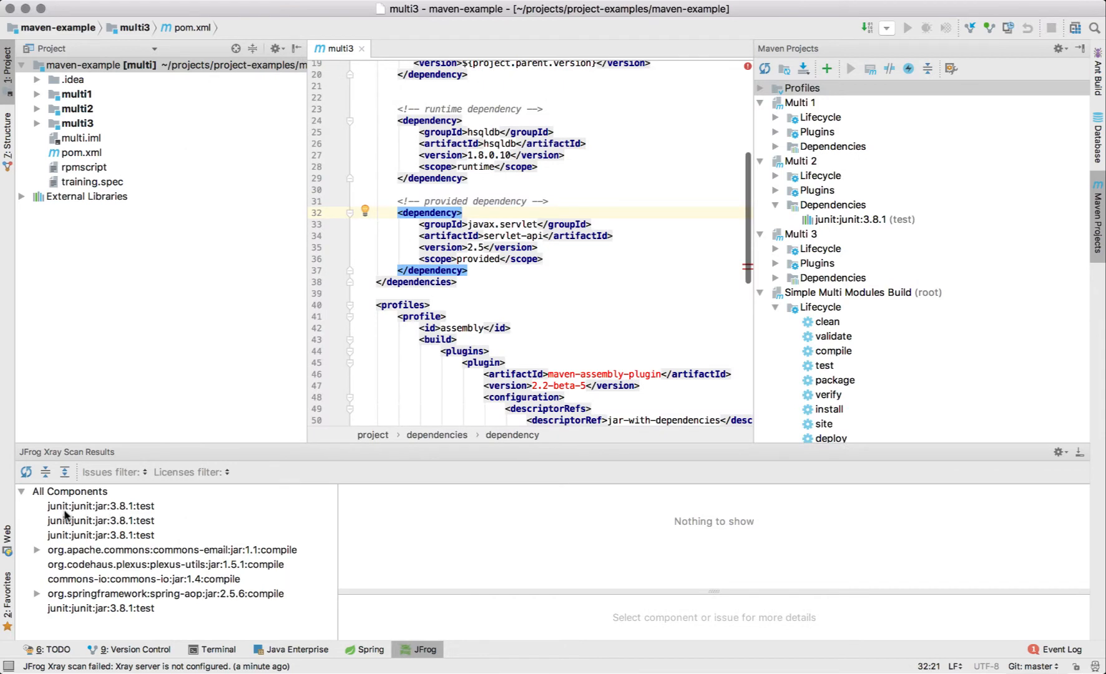
mouse_move(69, 547)
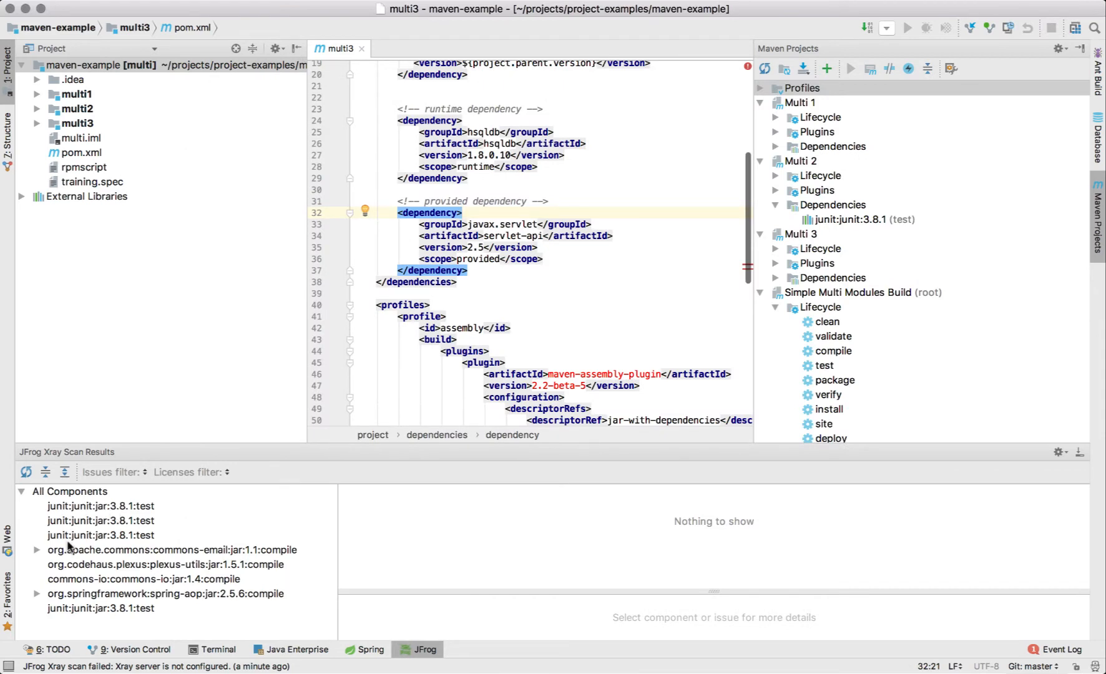
mouse_move(87, 569)
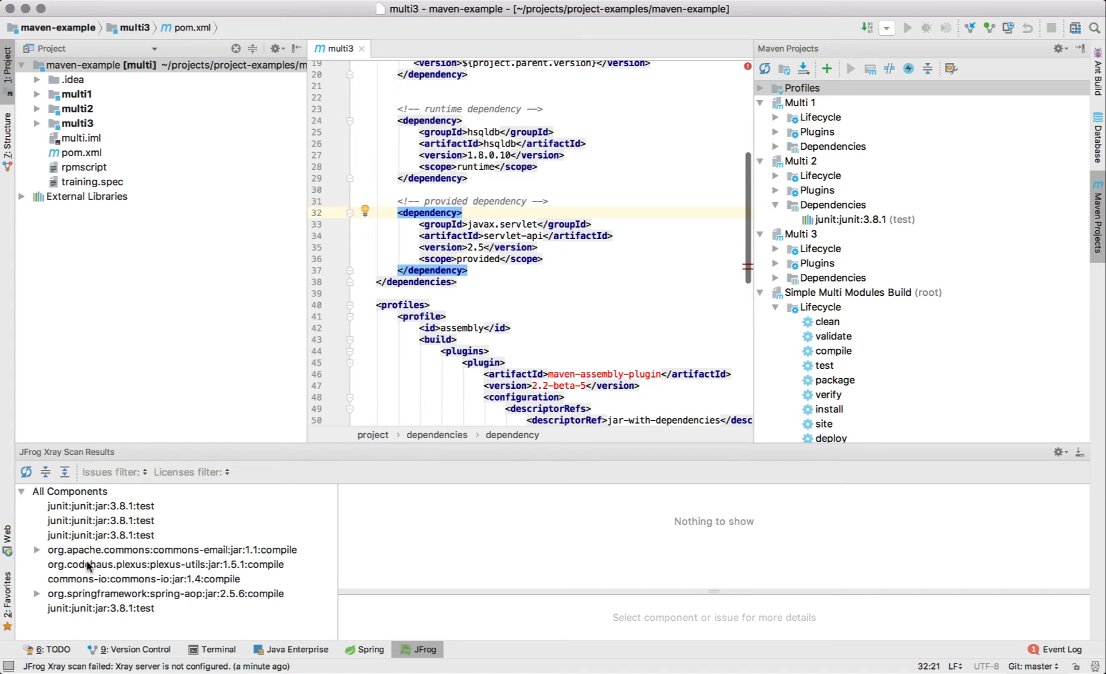
left_click(102, 506)
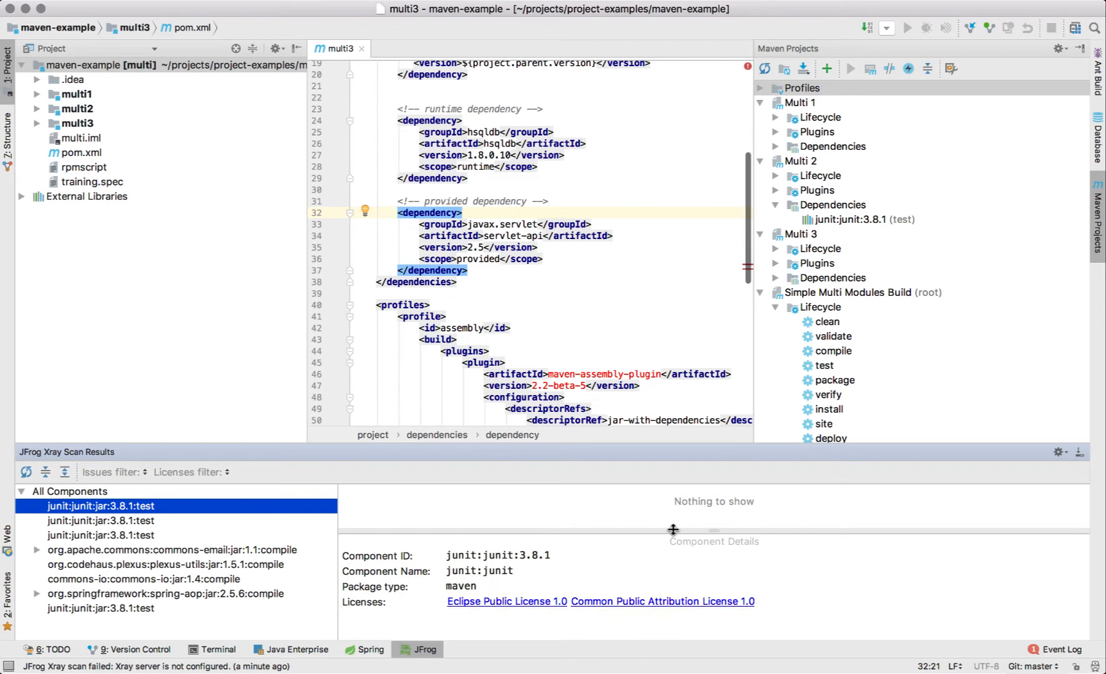
mouse_move(406, 599)
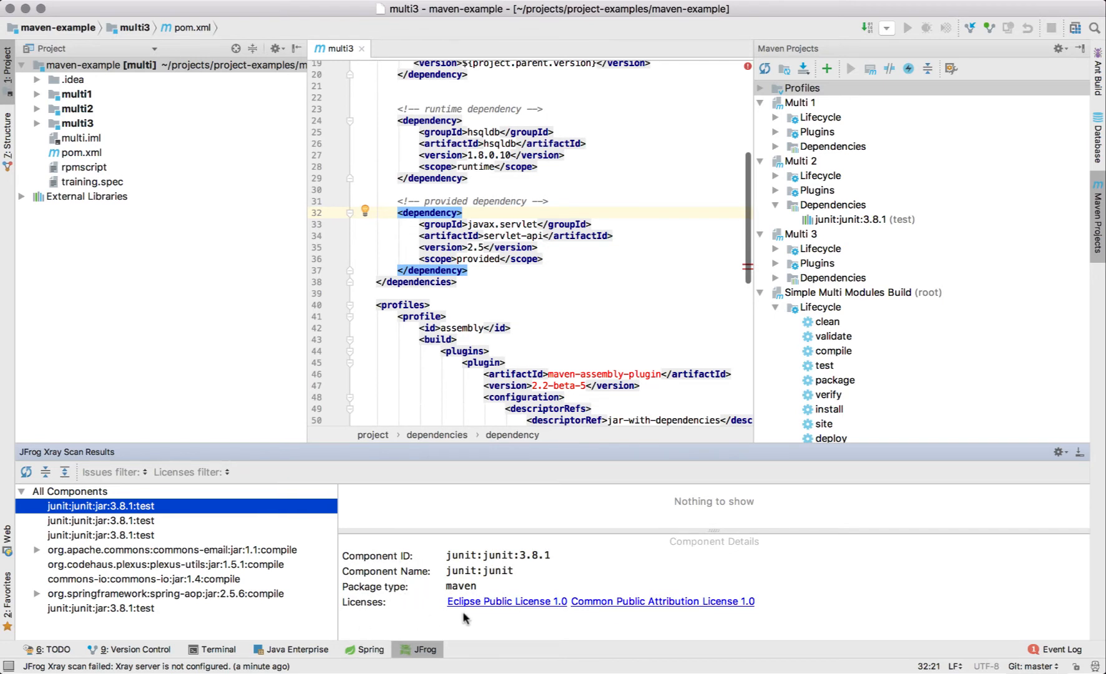
mouse_move(668, 522)
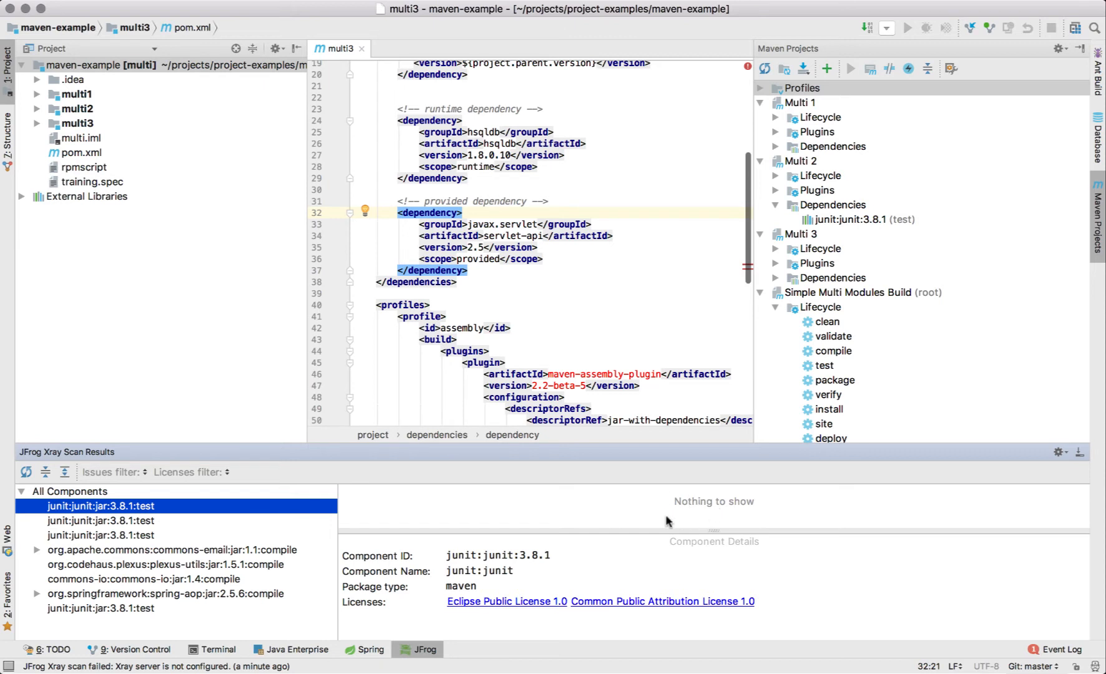
Adjust the Licenses and Issues filters so the scan results list no components.
left_click(191, 472)
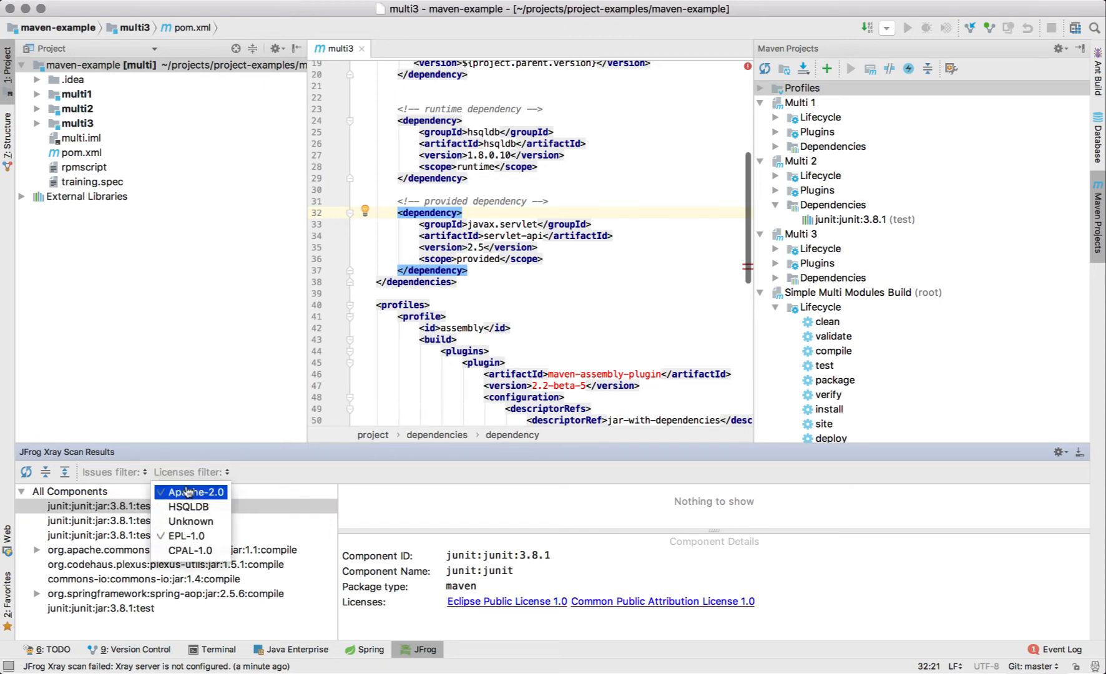
left_click(197, 492)
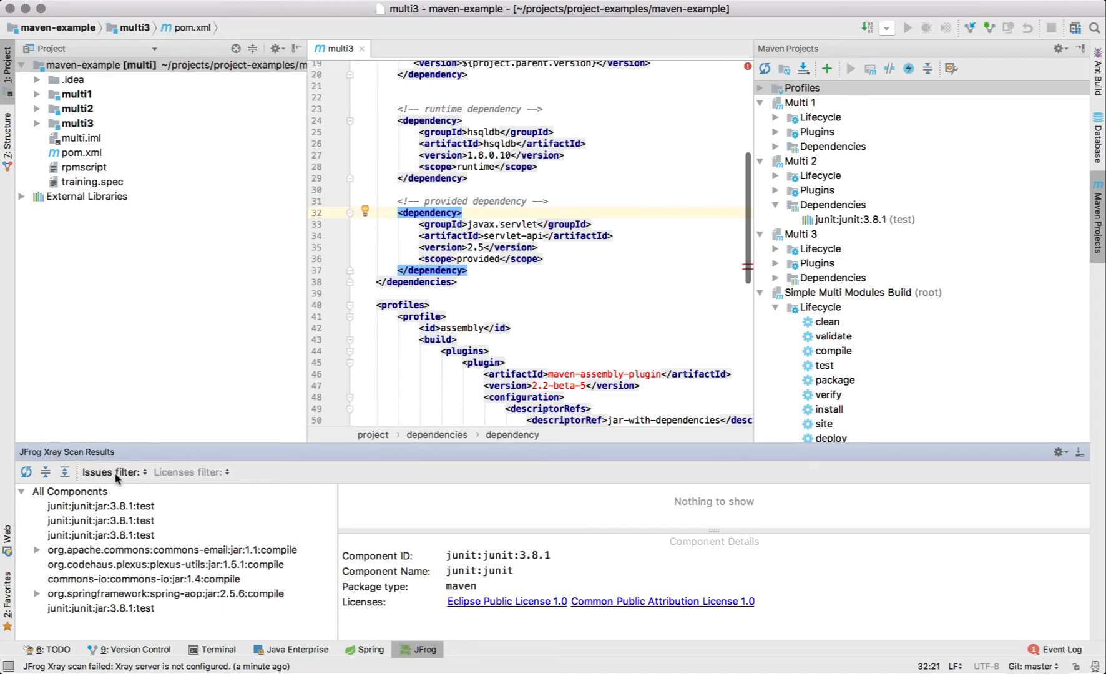
left_click(23, 492)
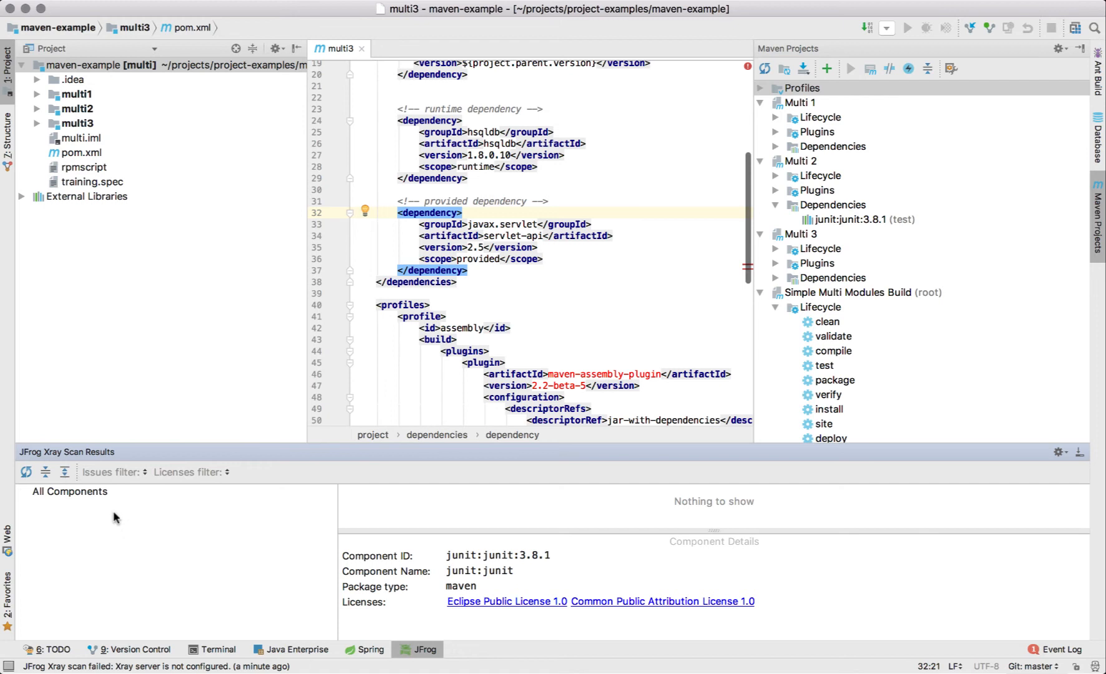
mouse_move(88, 525)
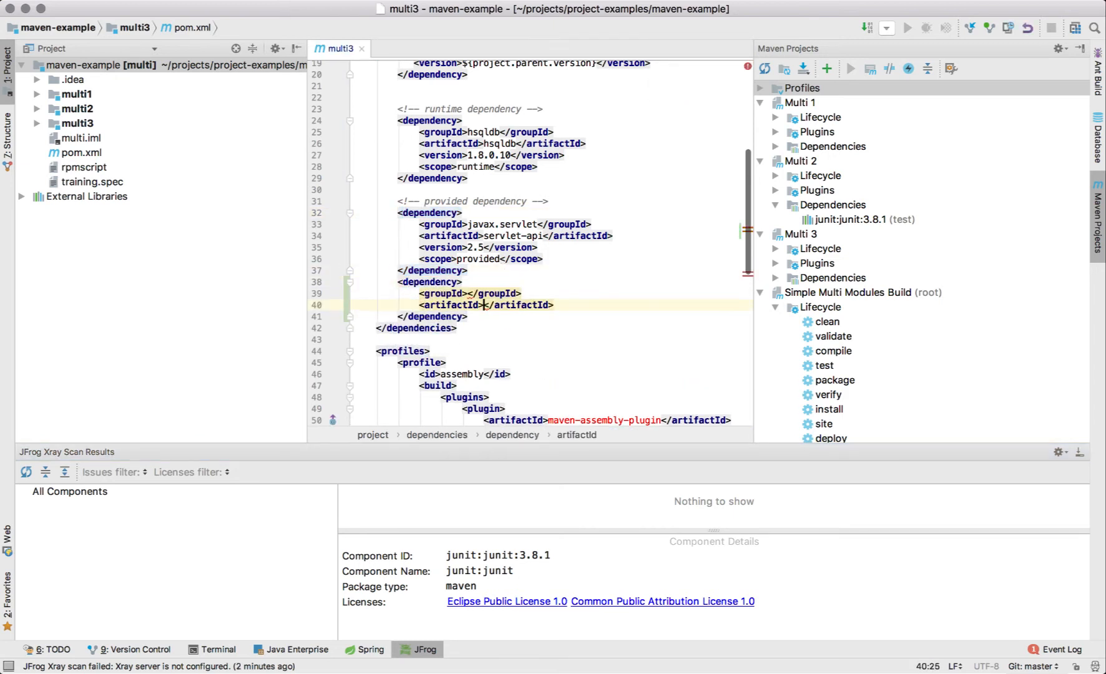
Add a commons-httpclient dependency with a version element to pom.xml.
type("commons-httpclient")
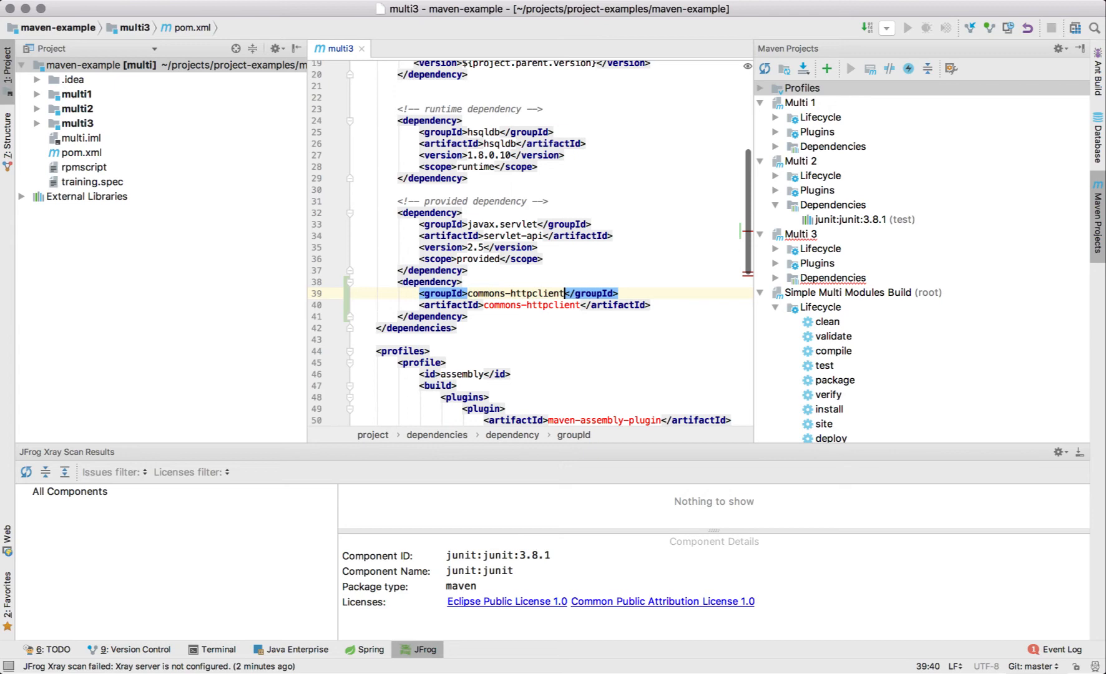
type("<version>3.0</version>")
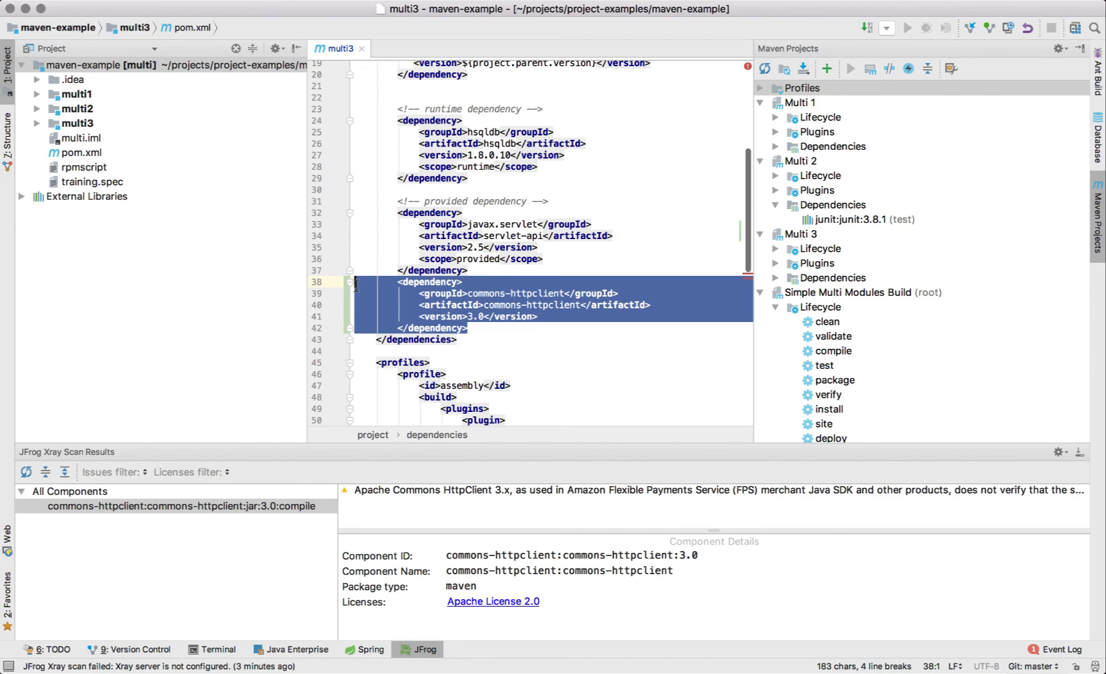
Delete the vulnerable commons-httpclient 3.0 dependency block from pom.xml.
key("Delete")
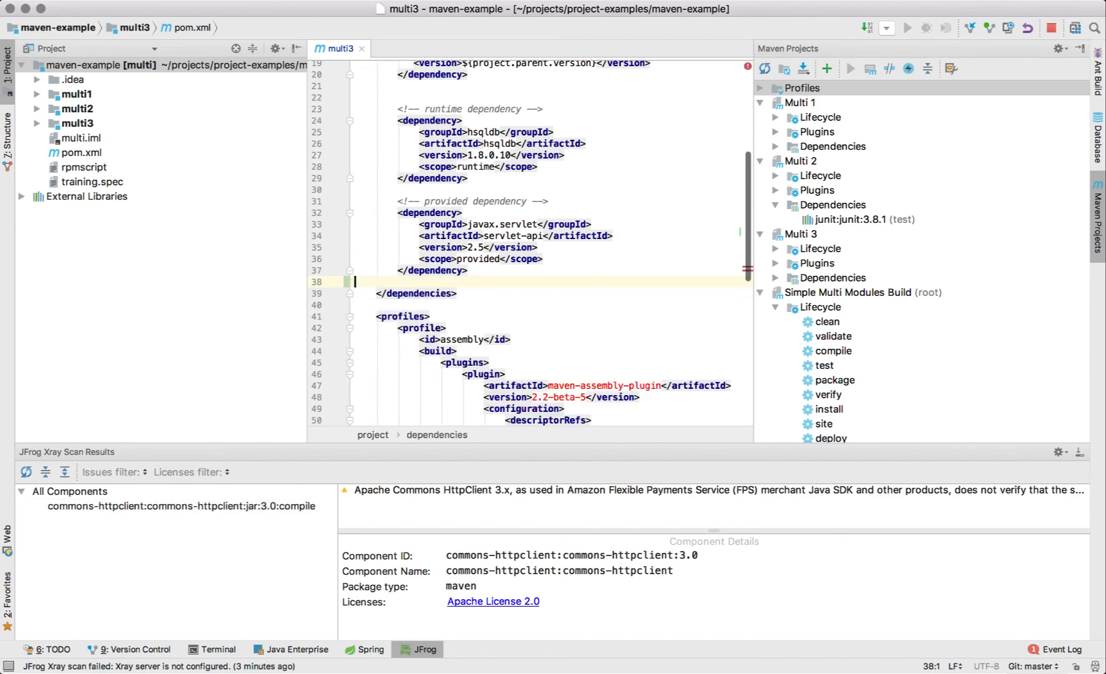